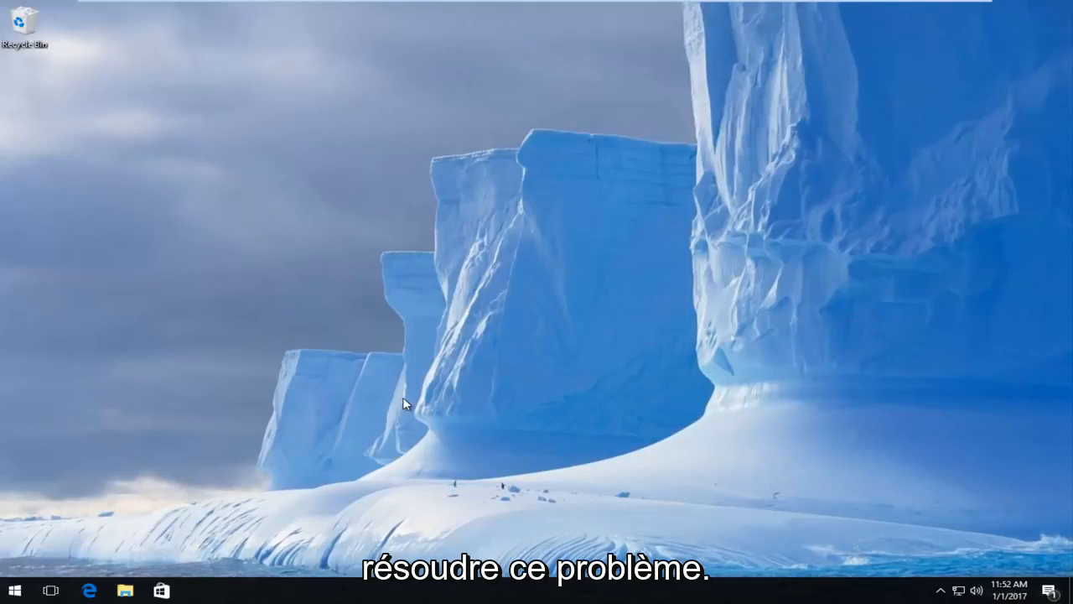
mouse_move(154, 508)
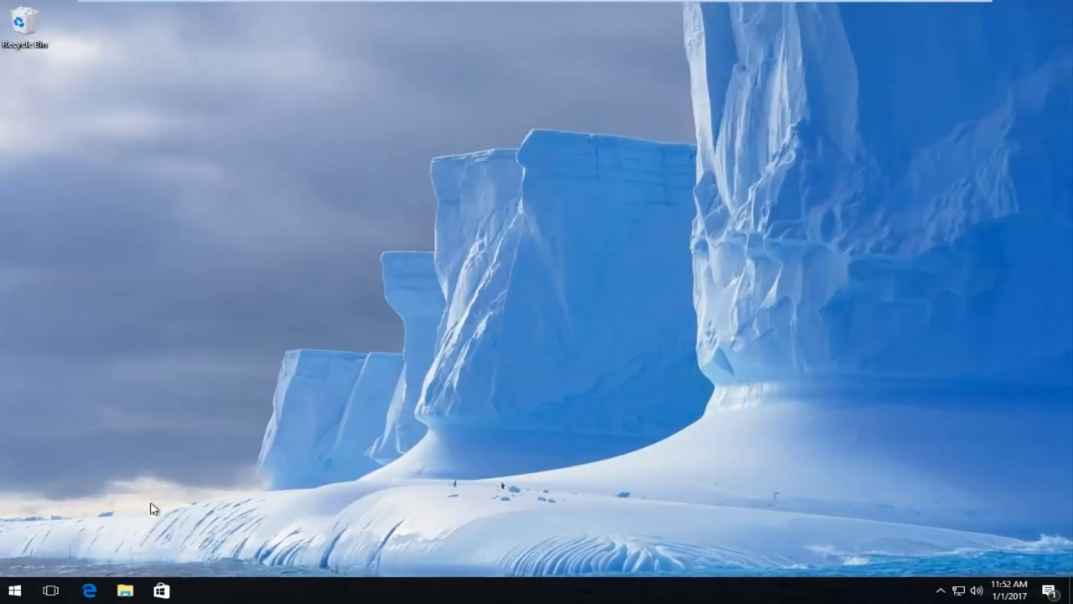
Search 'chrome' from the Start menu and launch Google Chrome from Best match
click(12, 590)
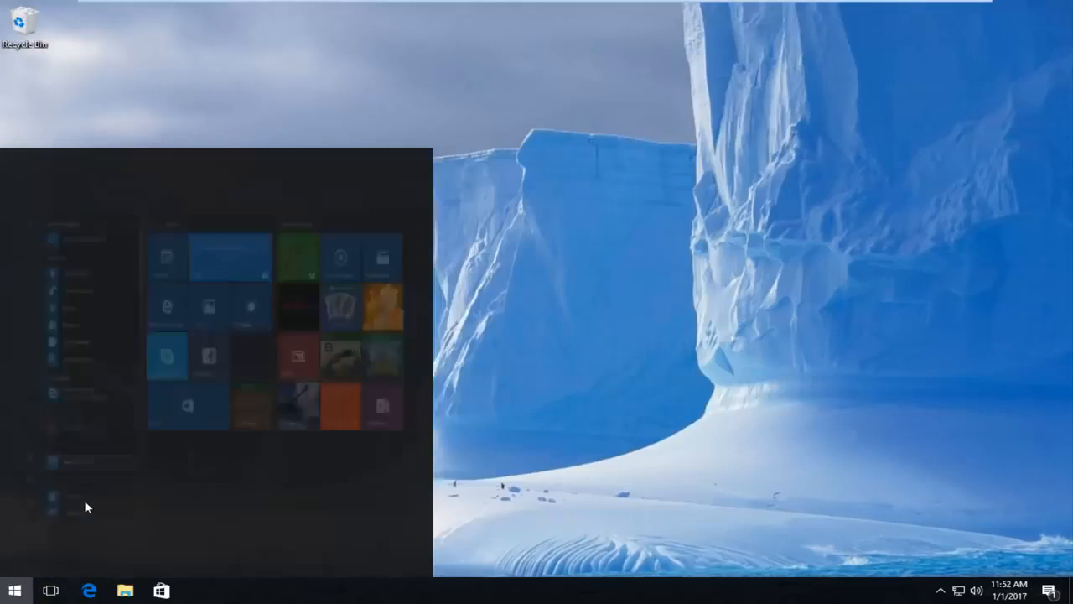
text(chrome)
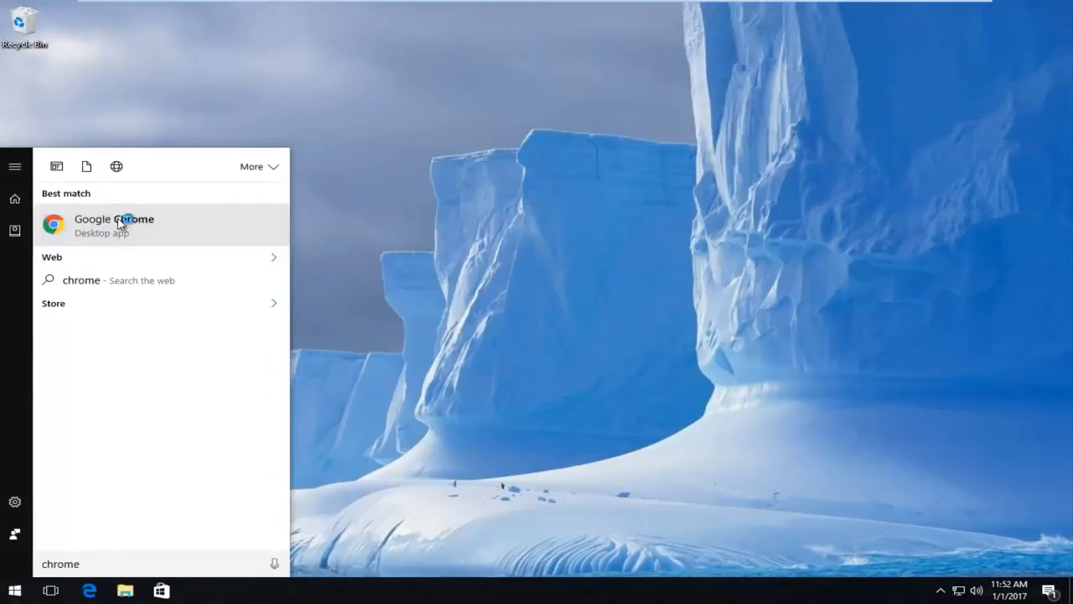
click(114, 225)
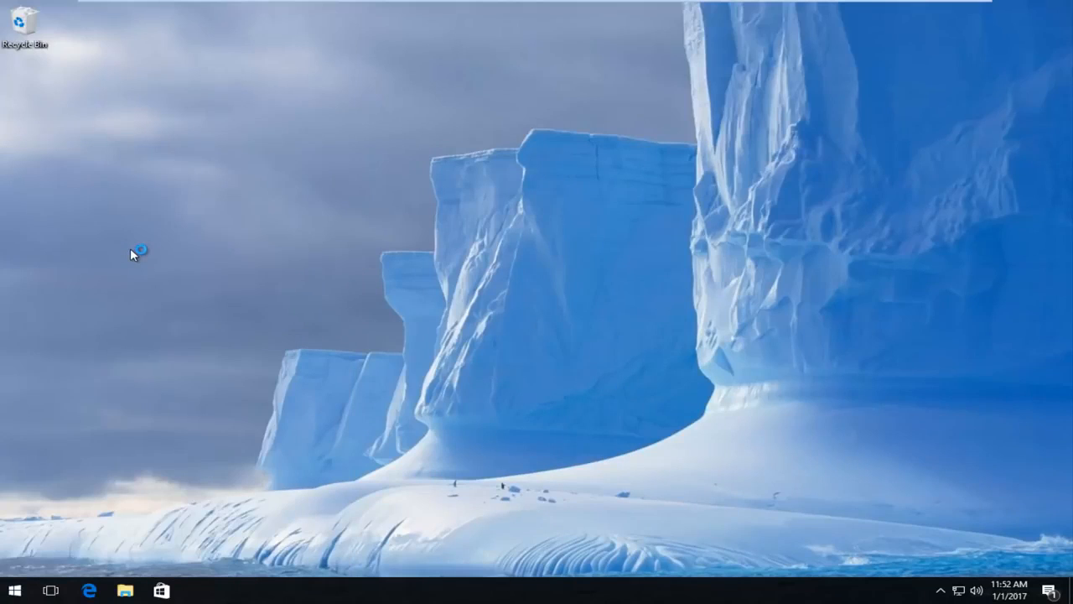
click(199, 590)
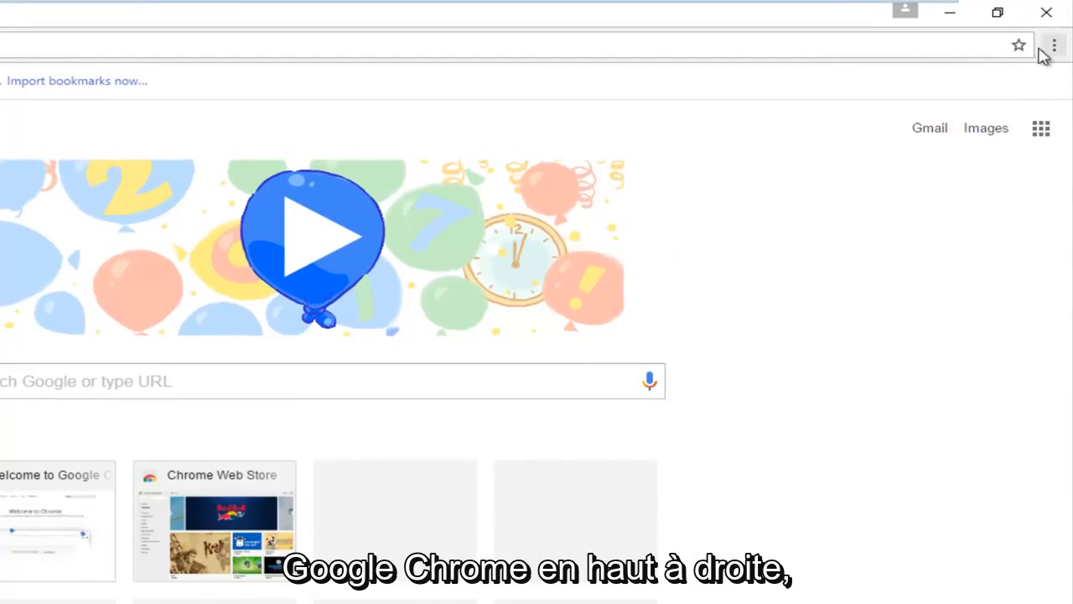
mouse_move(1055, 44)
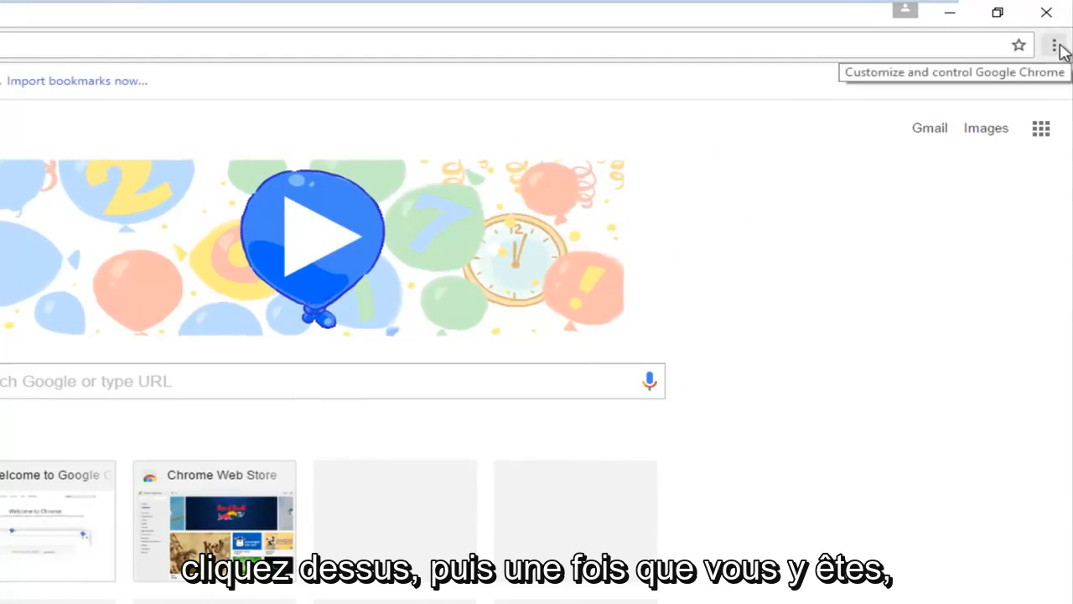
Open Chrome's three-dot menu and expand its More tools submenu
click(1055, 45)
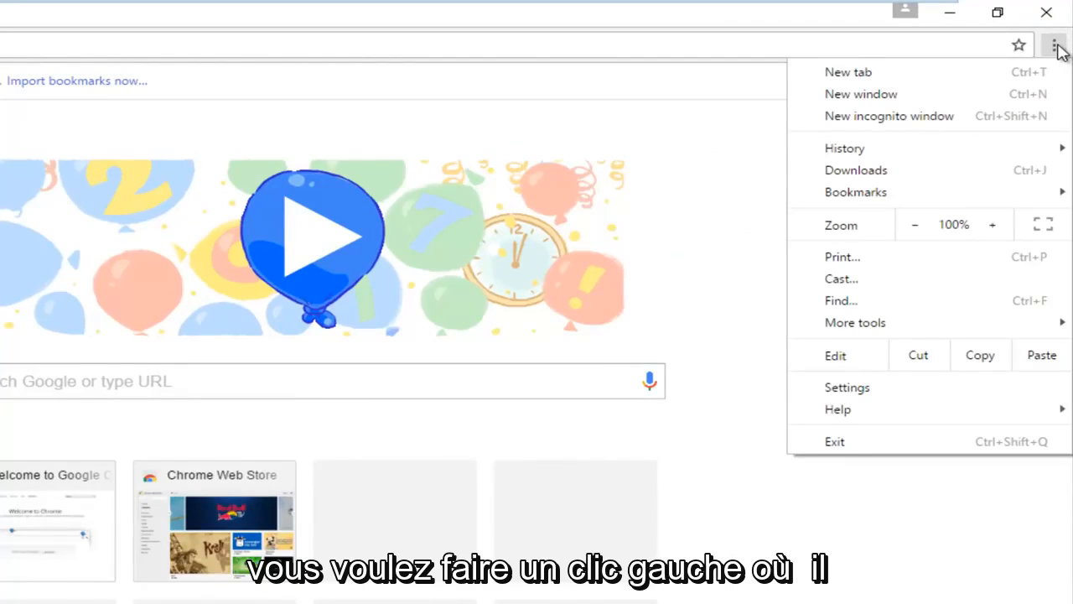
mouse_move(893, 336)
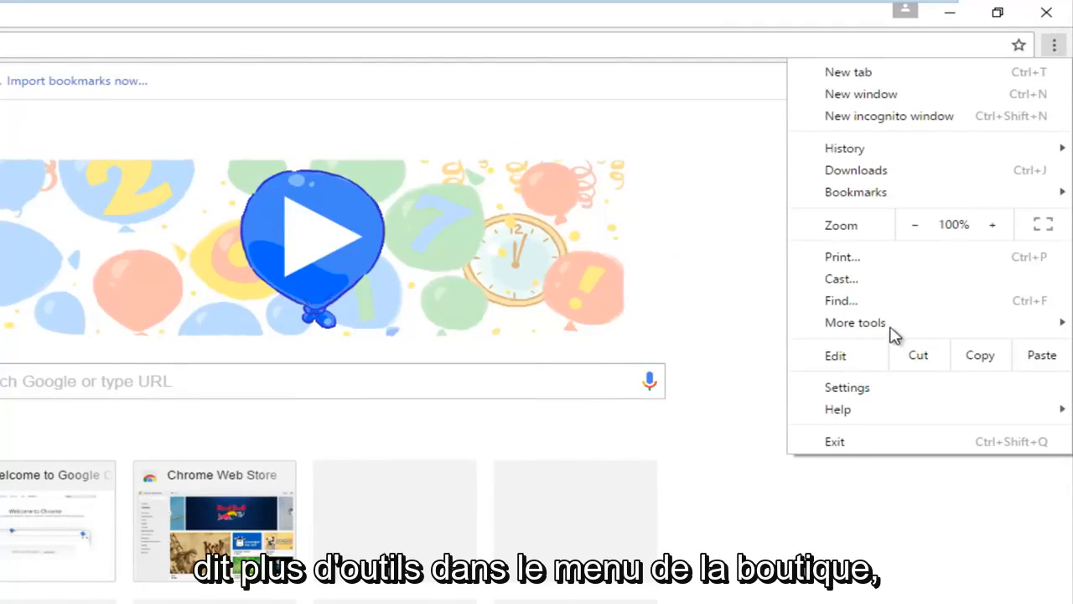
click(855, 322)
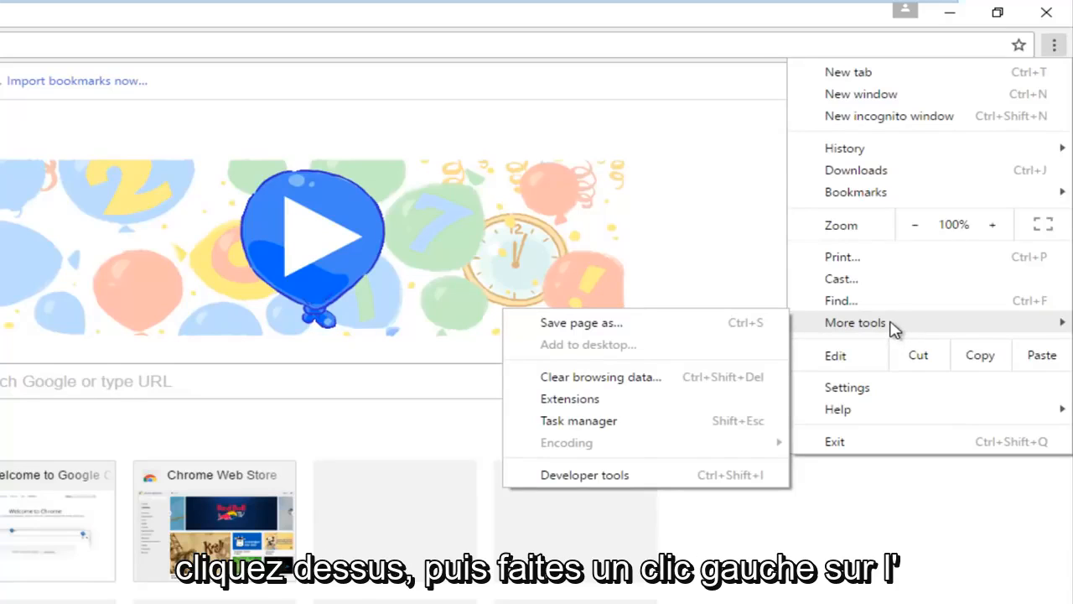
mouse_move(600, 377)
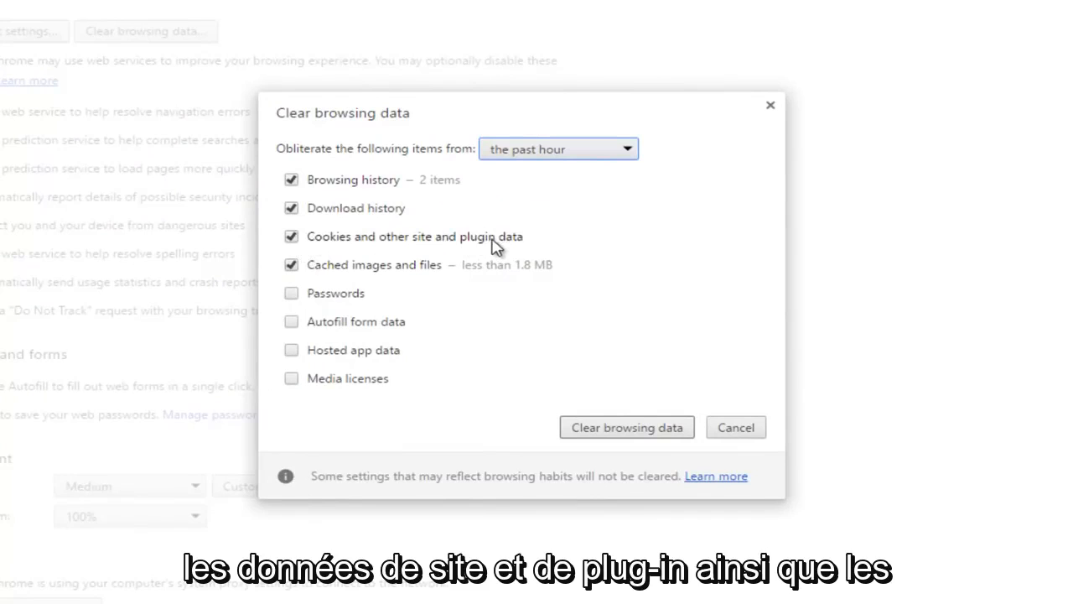
mouse_move(417, 278)
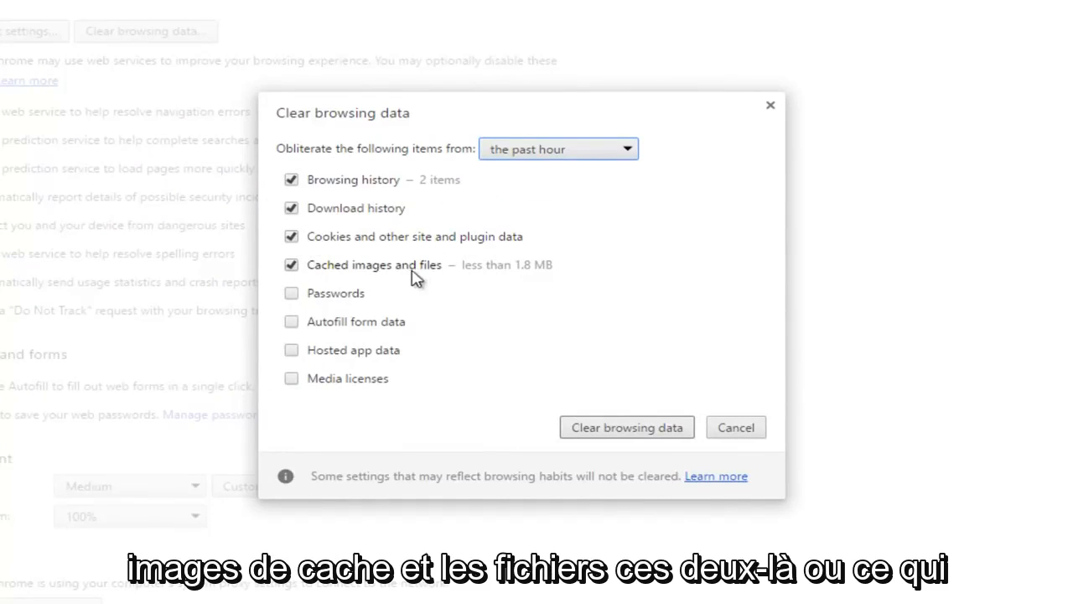
Clear cookies and cached files from the beginning of time, keeping browsing and download history
click(291, 265)
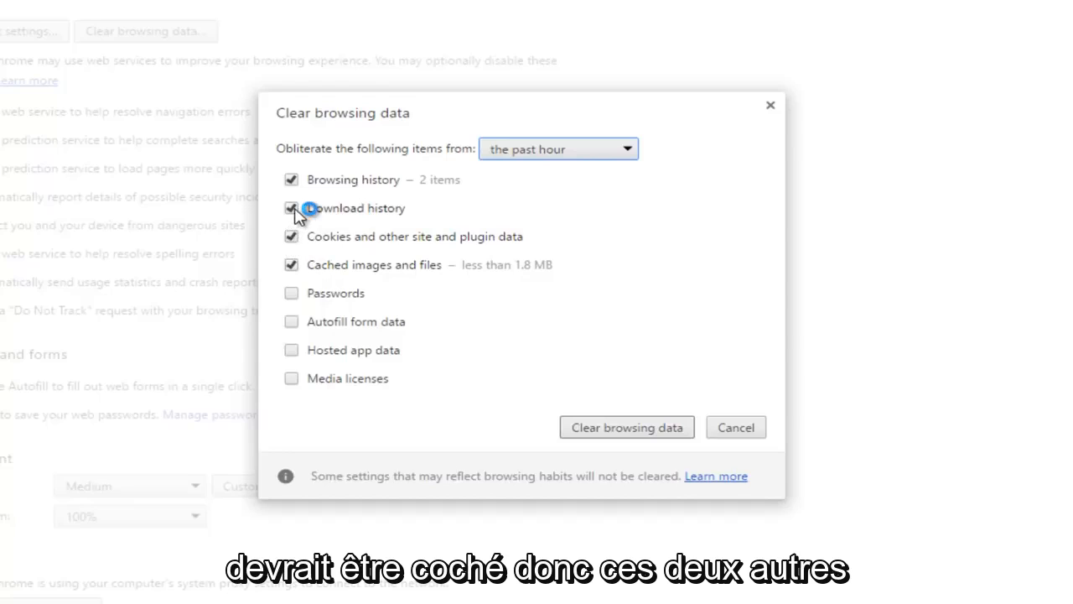
click(291, 180)
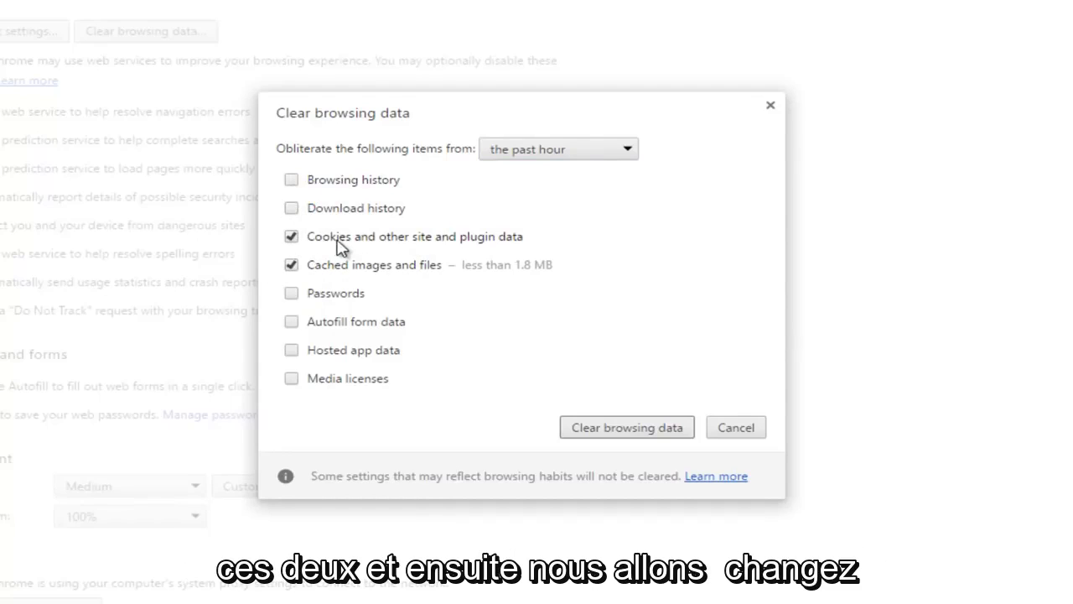
mouse_move(327, 158)
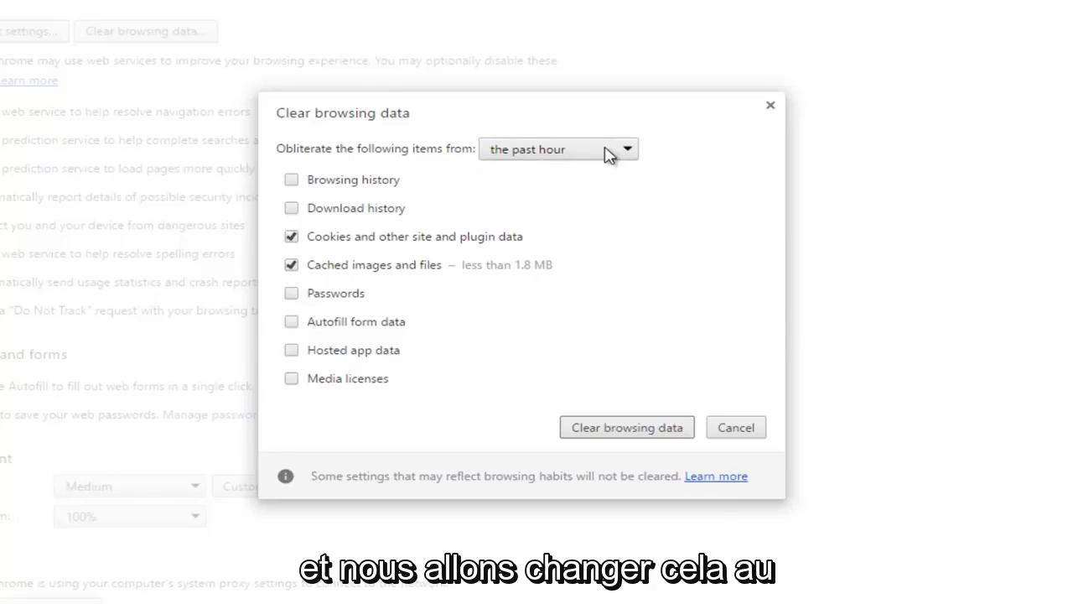
click(558, 148)
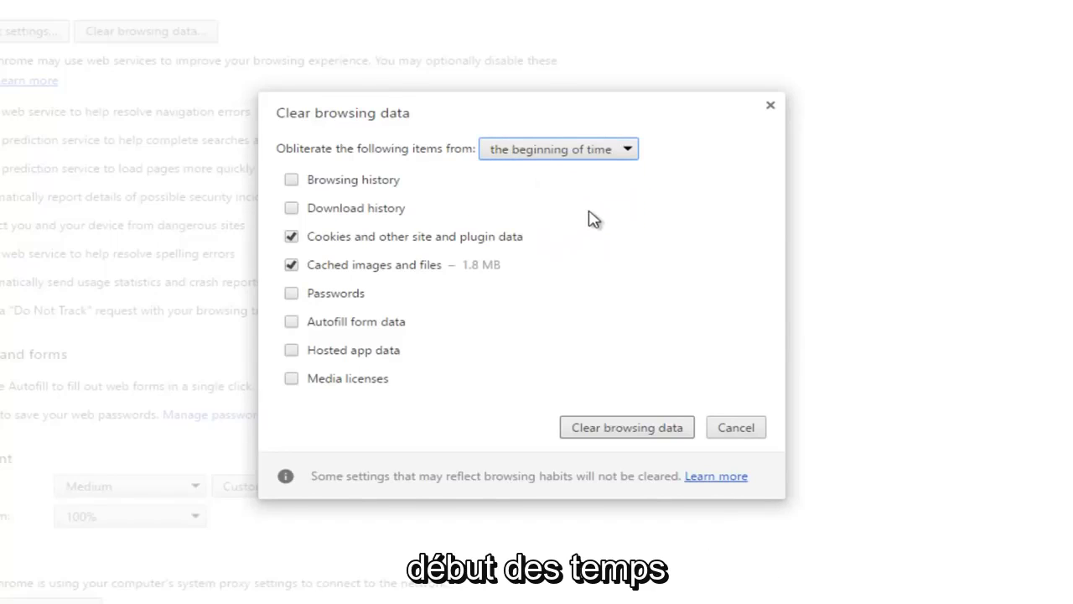
mouse_move(575, 232)
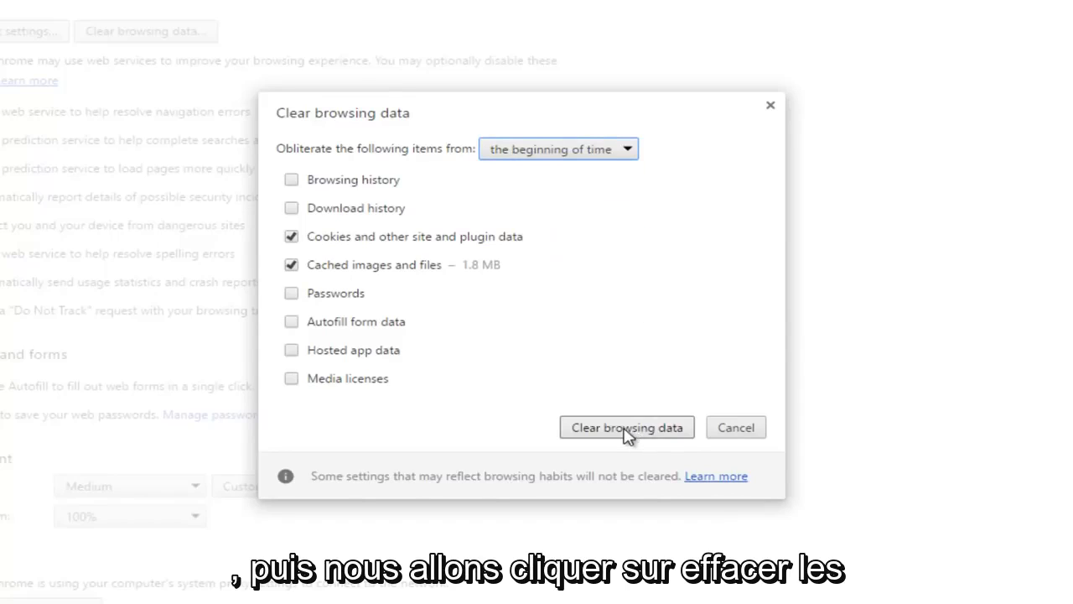
click(627, 427)
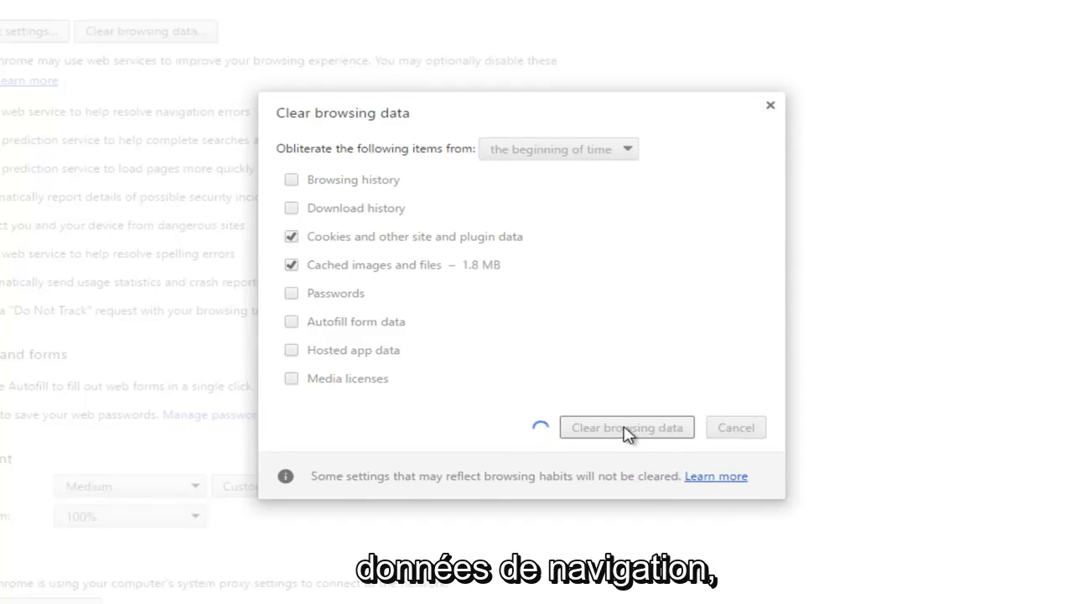
click(627, 427)
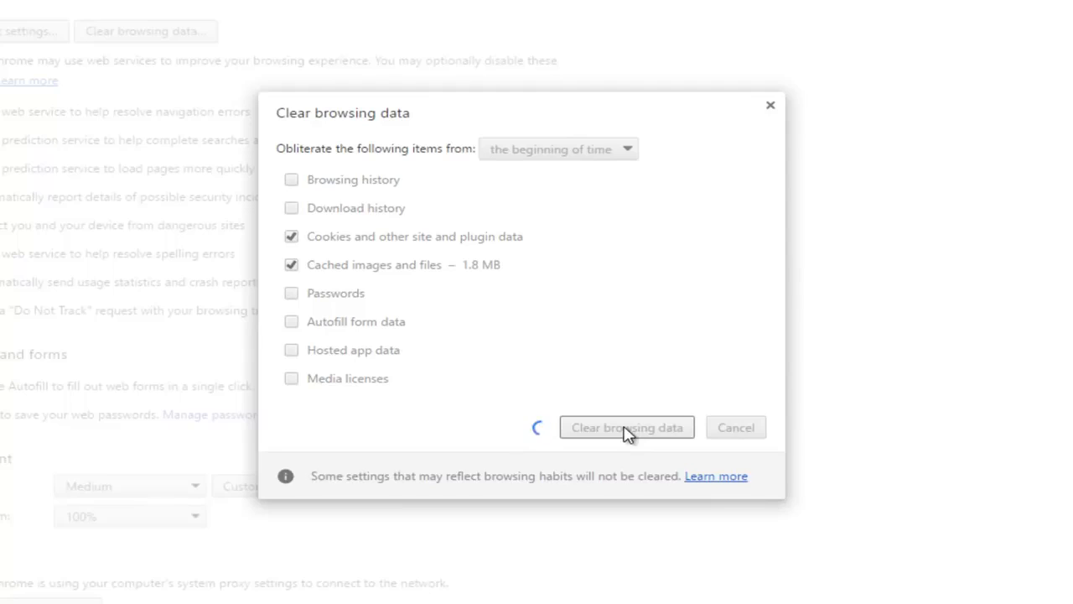
click(627, 427)
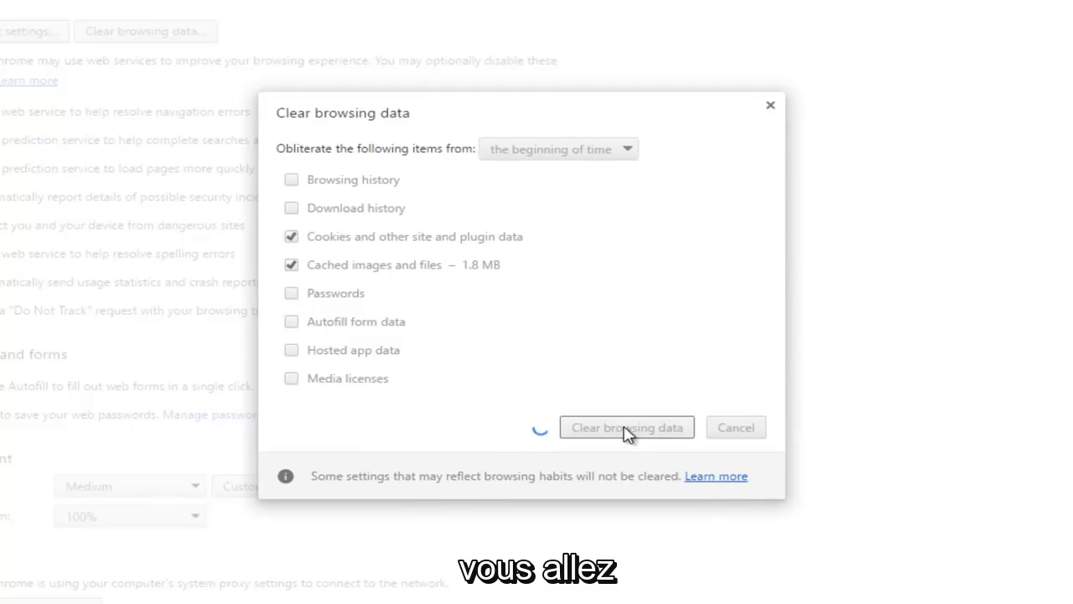
click(626, 427)
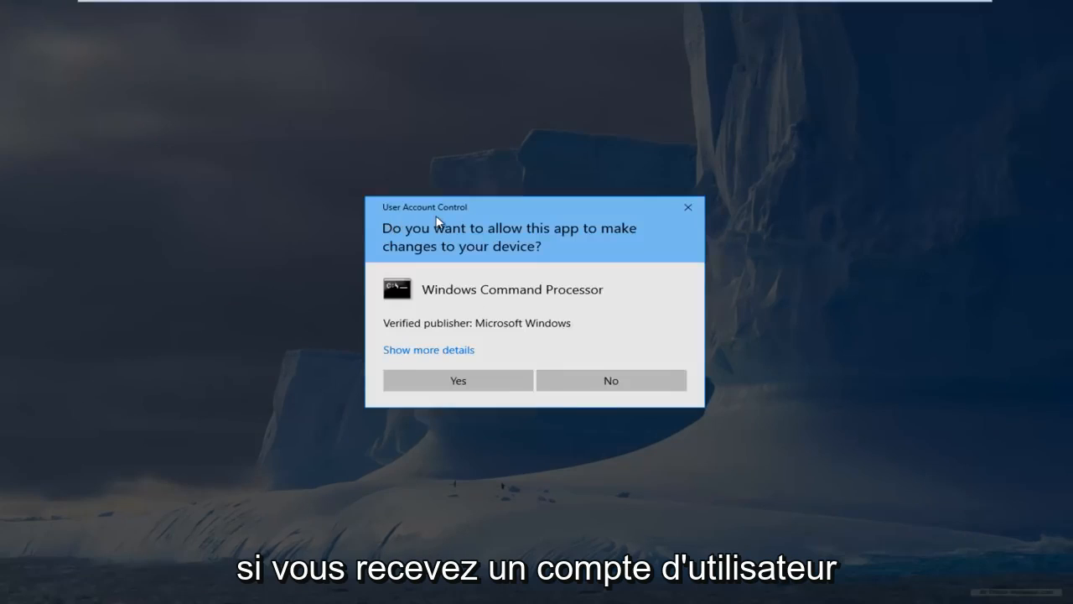
mouse_move(441, 383)
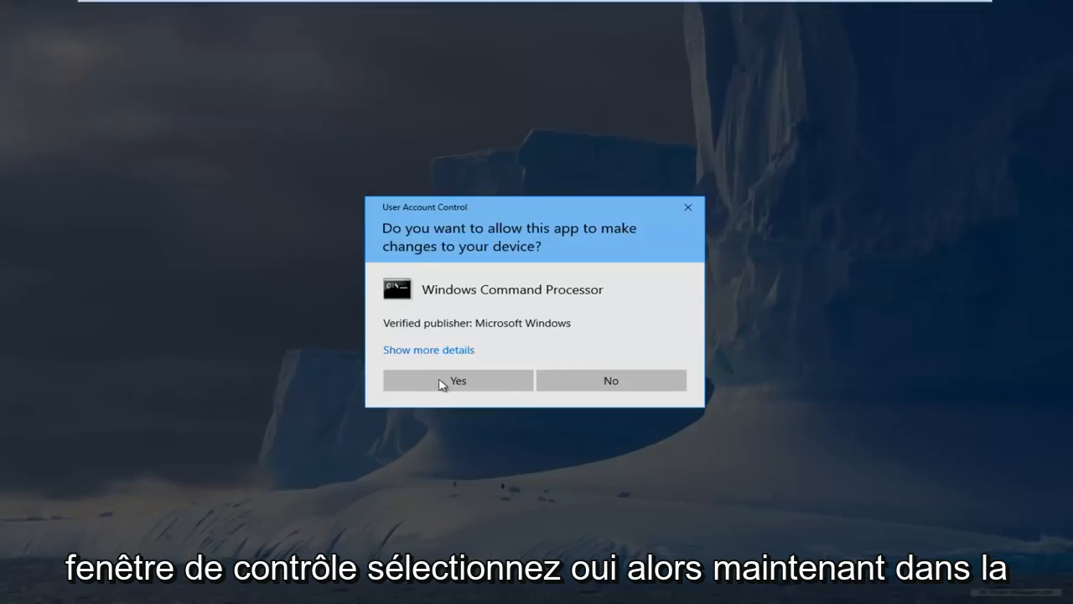
Approve the User Account Control prompt so Command Processor runs as administrator
click(457, 380)
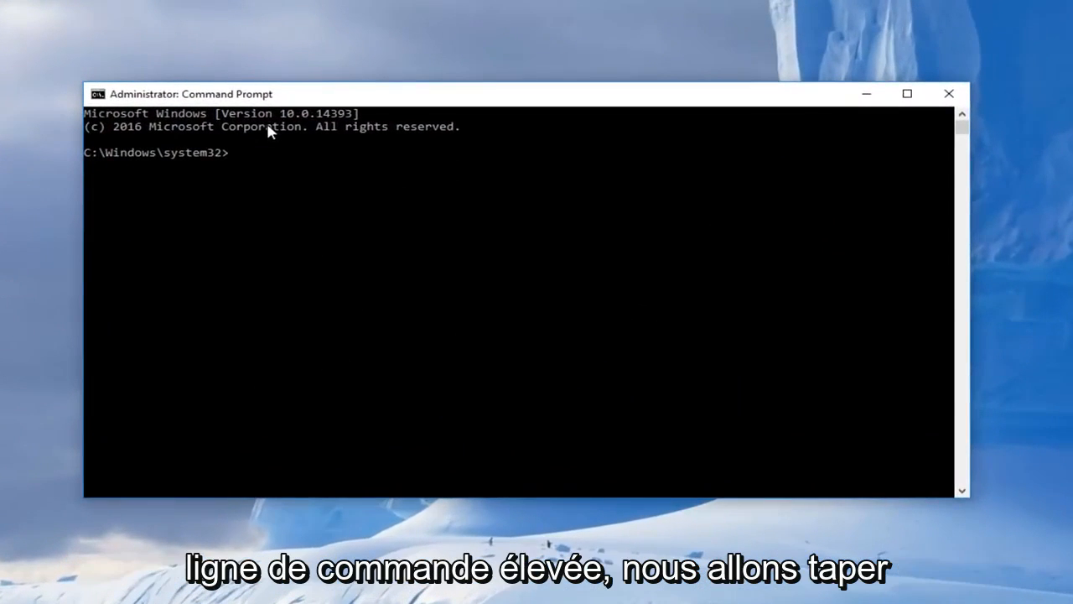
Run ipconfig /release, ipconfig /all, then ipconfig /flushdns
text(ipconfig)
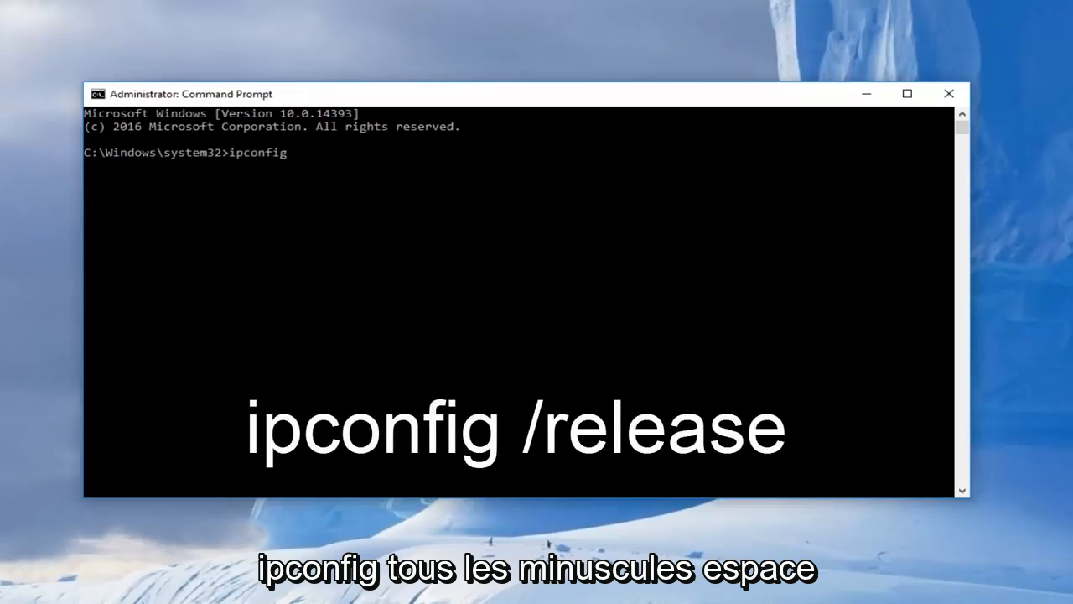
text(/)
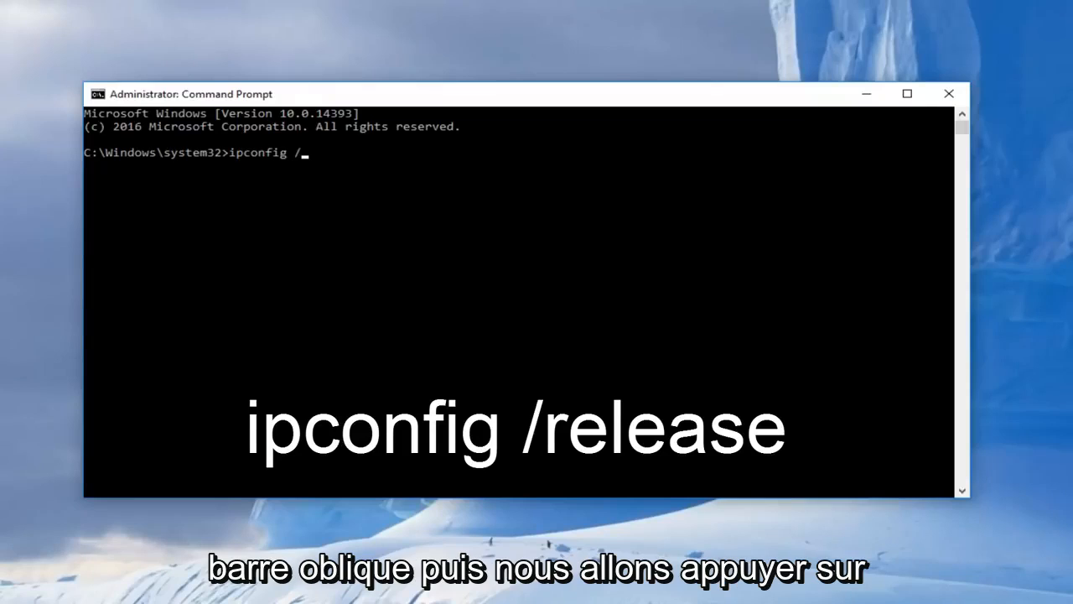
text(release)
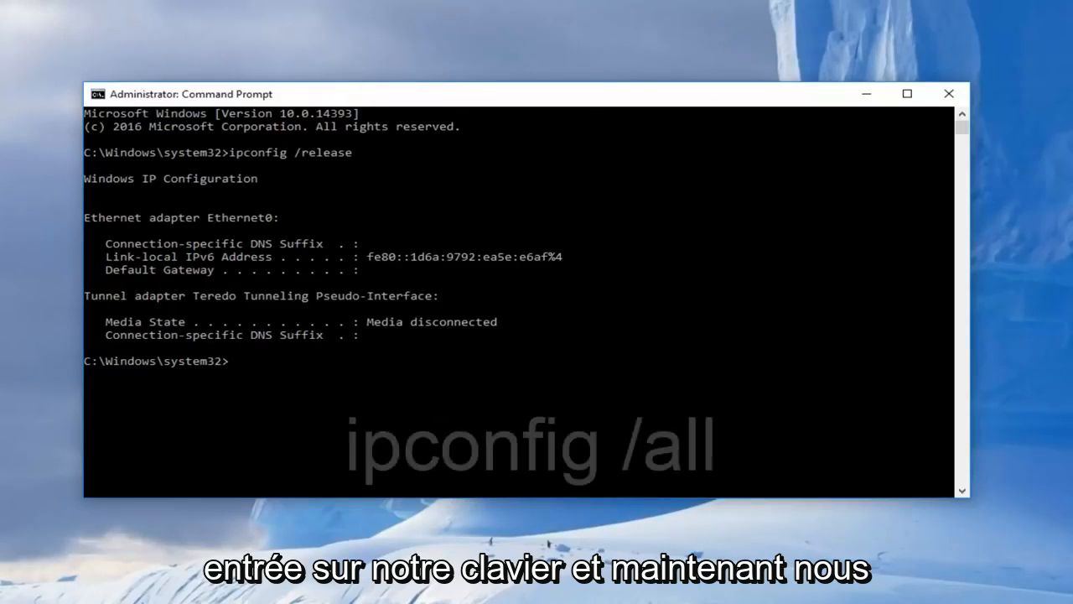
text(ipconfig /)
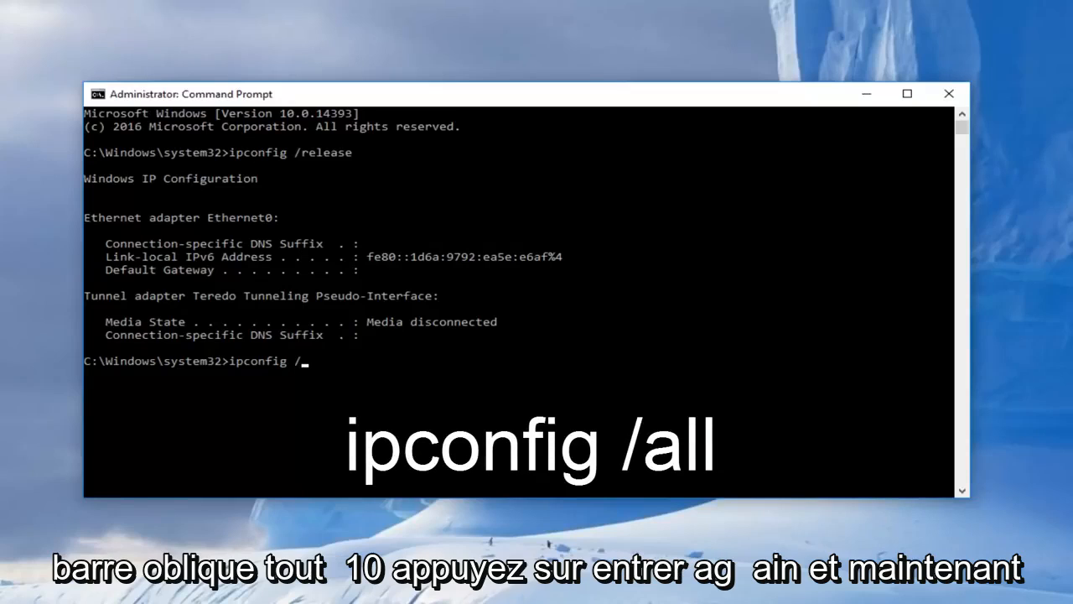
text(all)
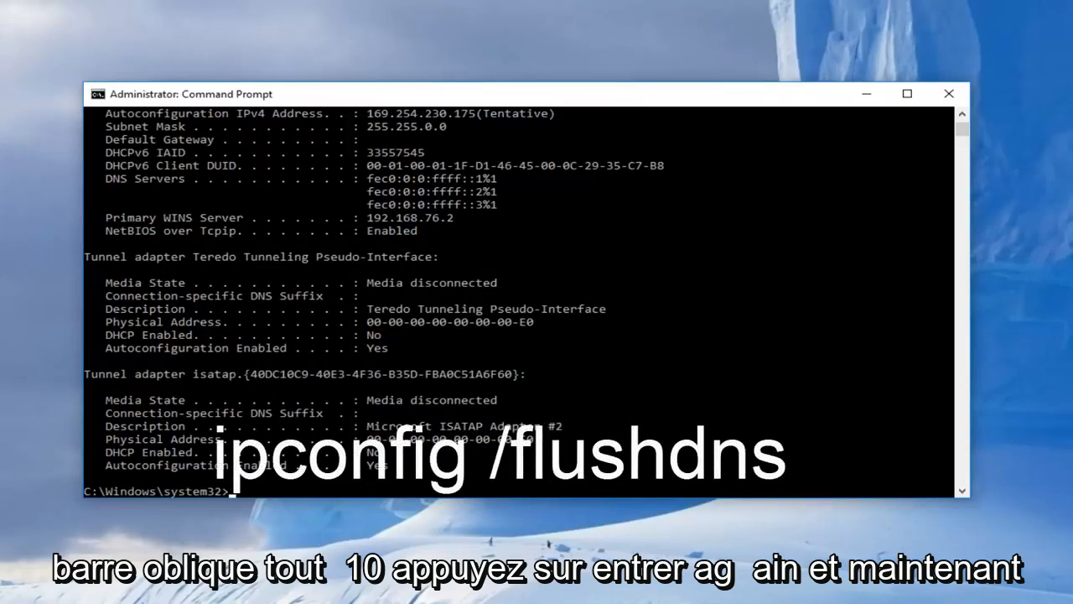
text(ipconfig)
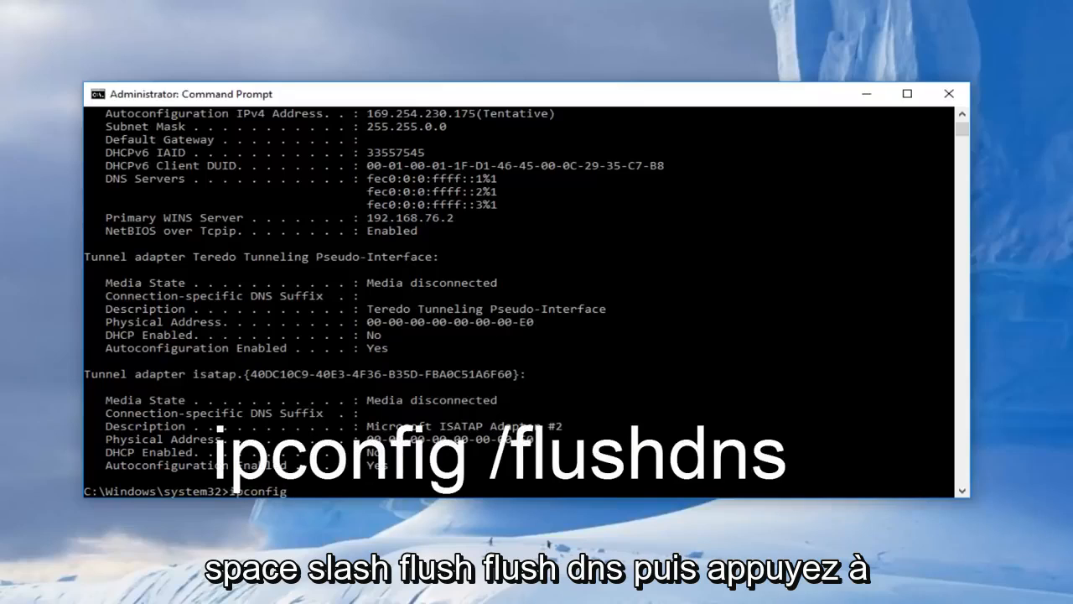
text(/flushdns)
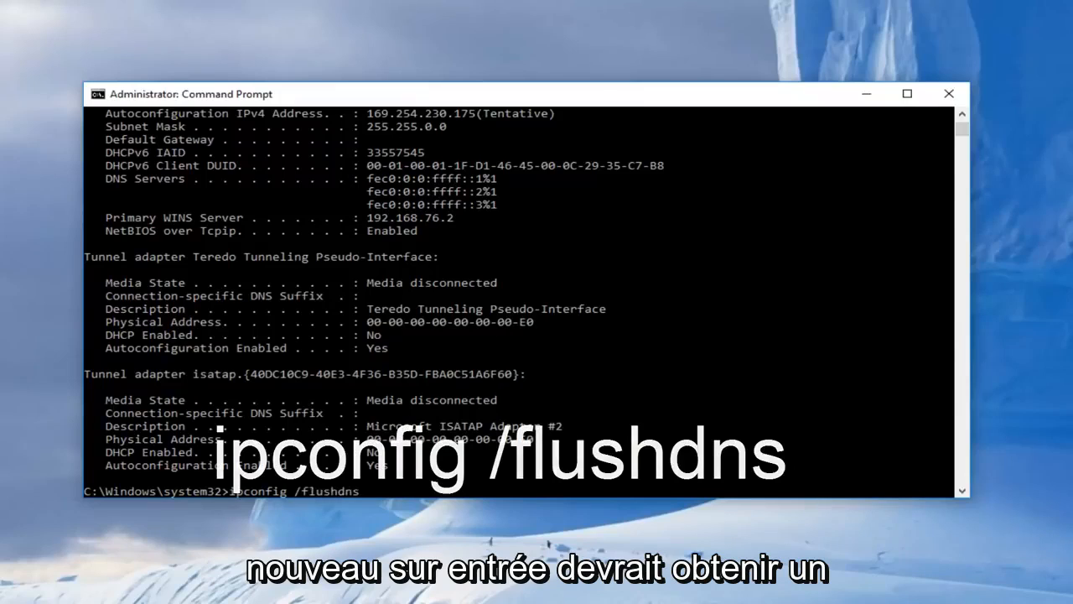
key(enter)
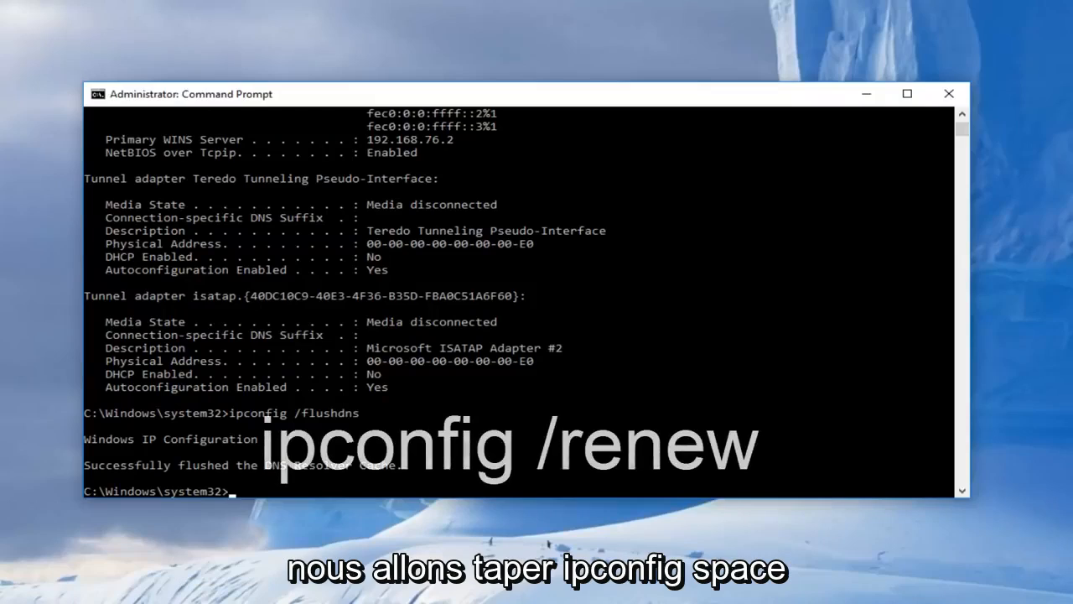
Run ipconfig /renew, then netsh int ip set dns to display its usage help
text(ipconfig /renew)
text(netsh)
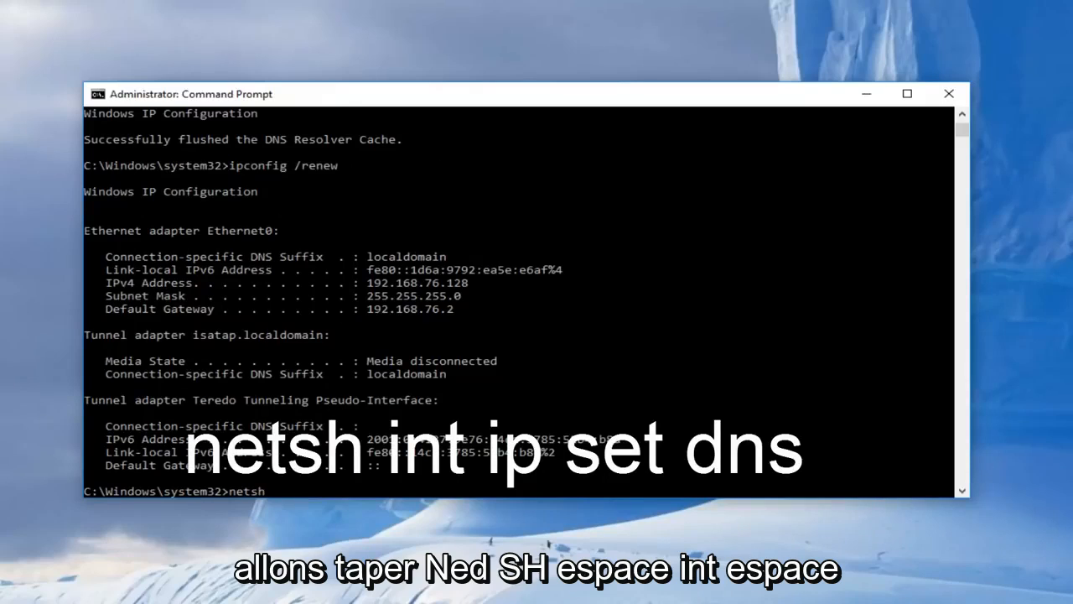
text(int)
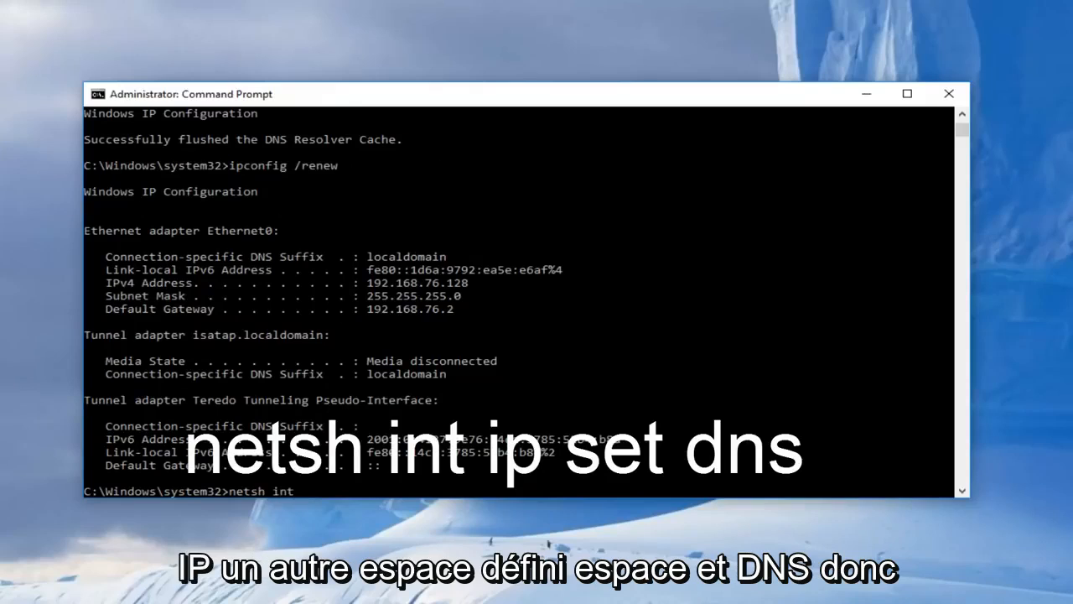
text(ip set)
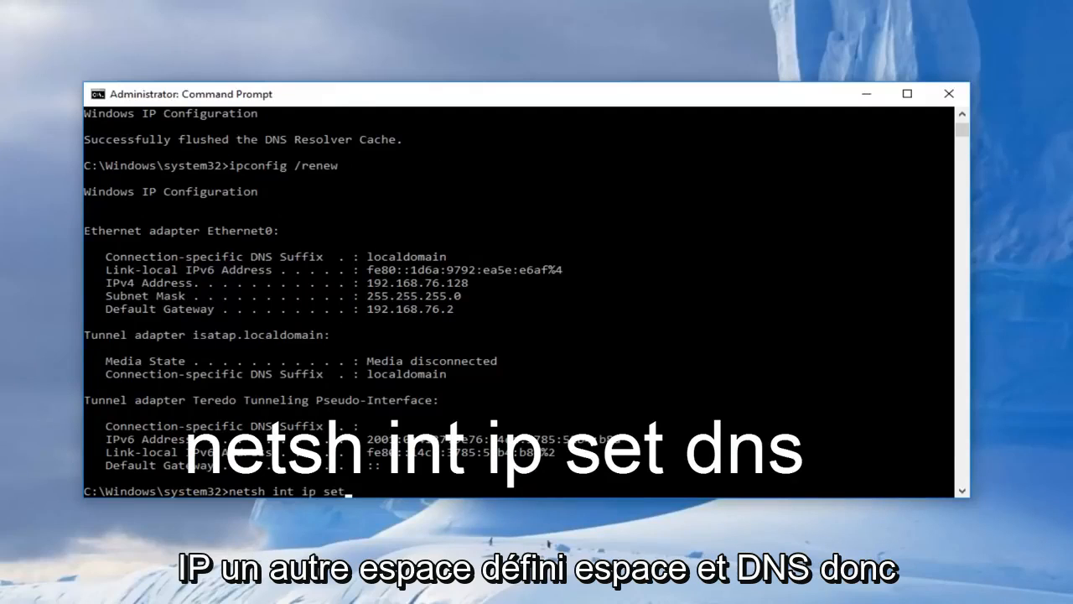
text(dns)
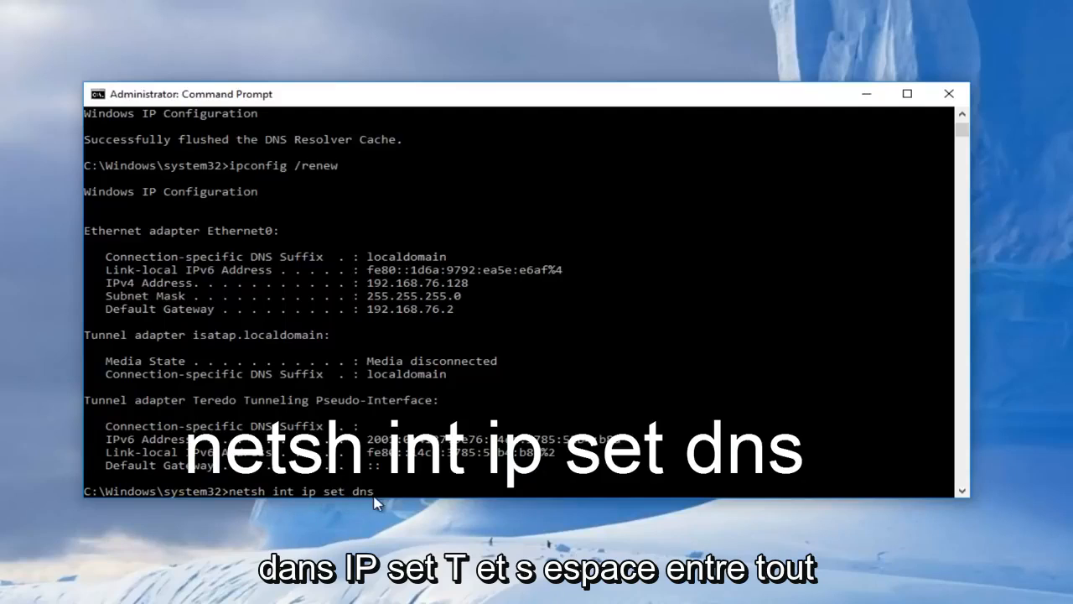
mouse_move(299, 543)
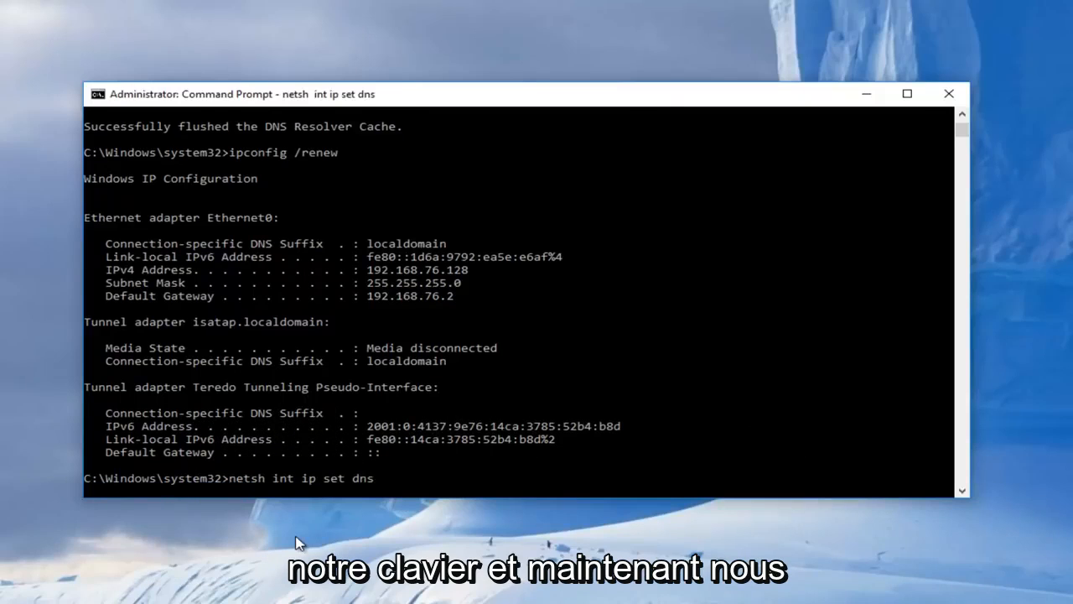
key(enter)
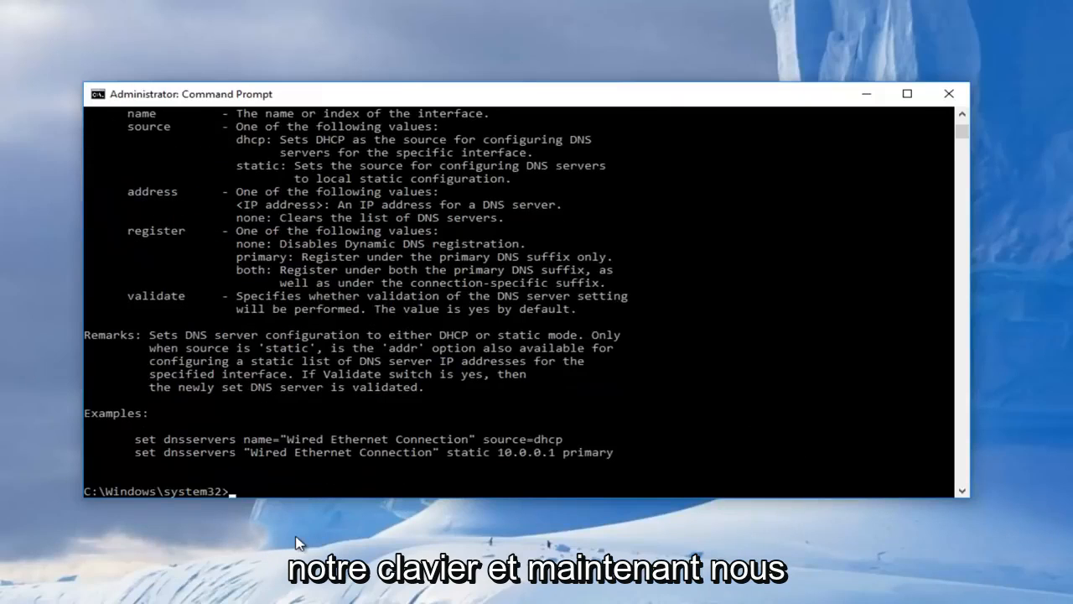
text(netsh winsock)
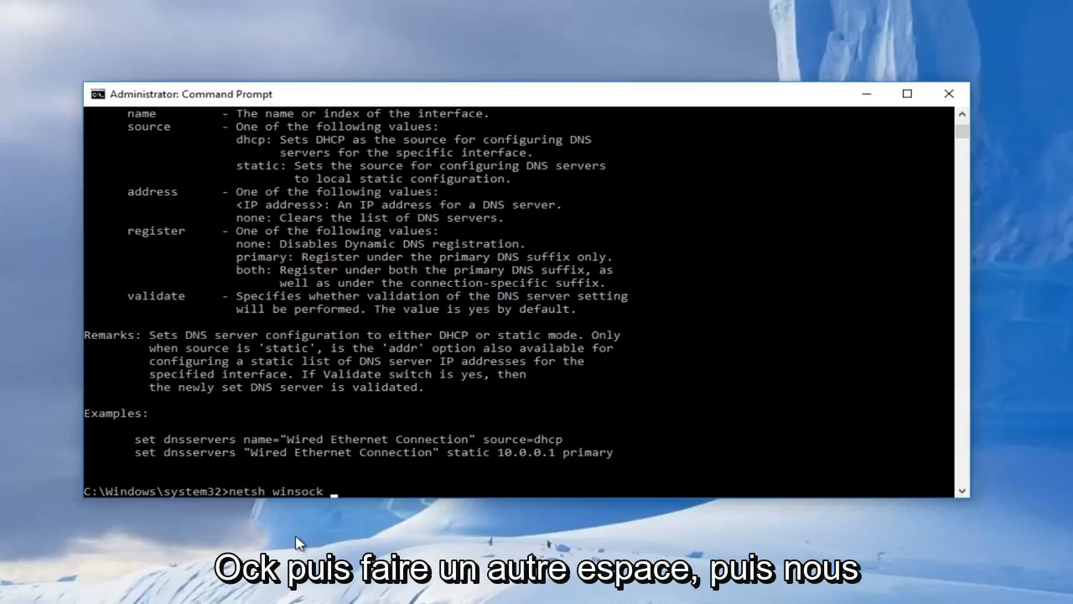
Run netsh winsock reset, which reports a restart is required
text(reset)
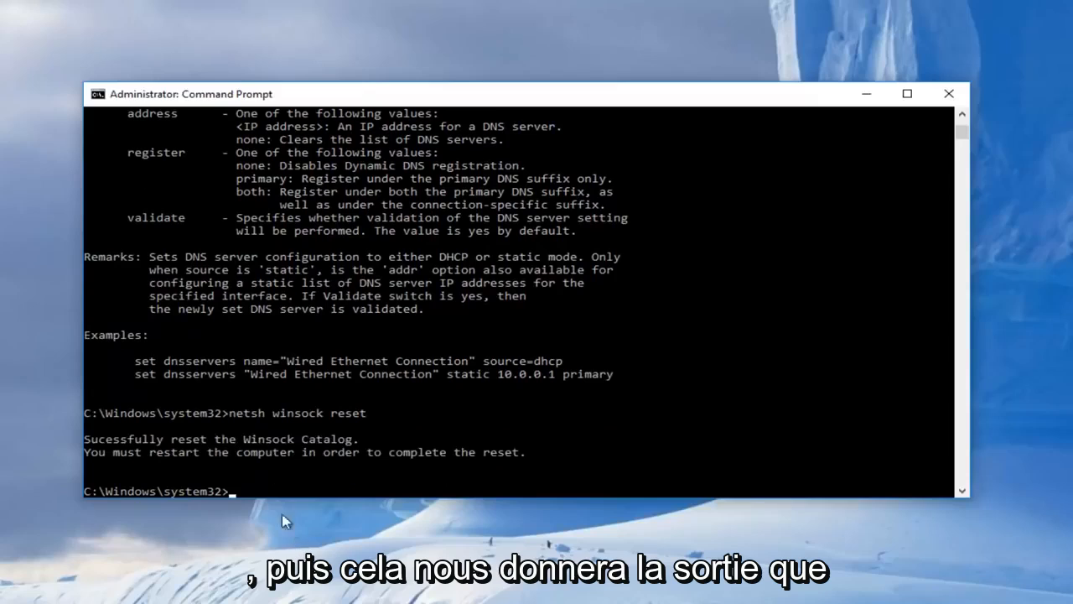
mouse_move(222, 475)
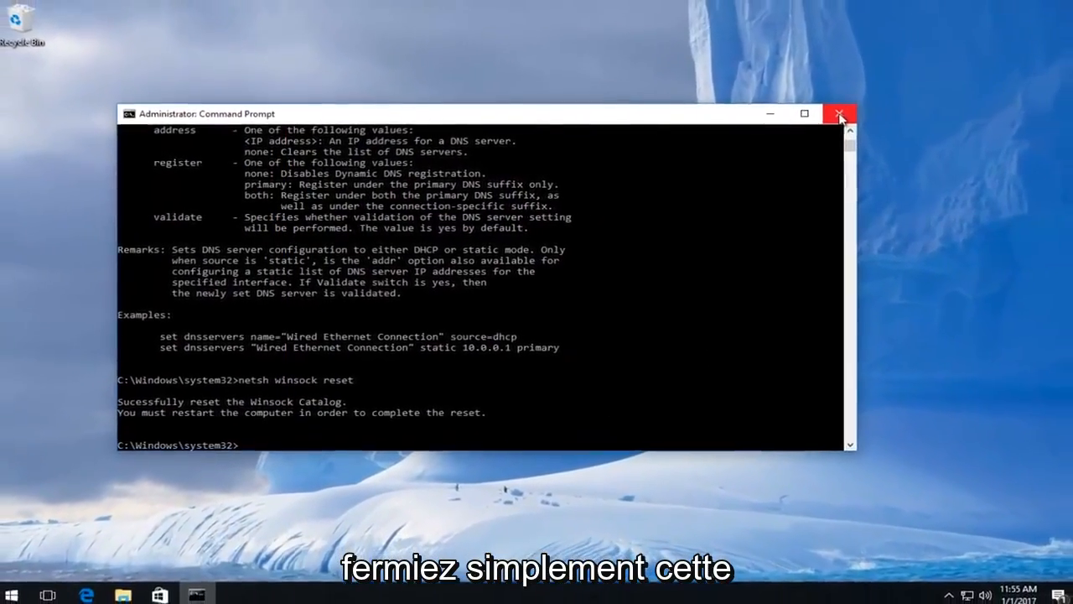
Close the elevated Command Prompt window, then bring up the Windows Start menu
click(839, 113)
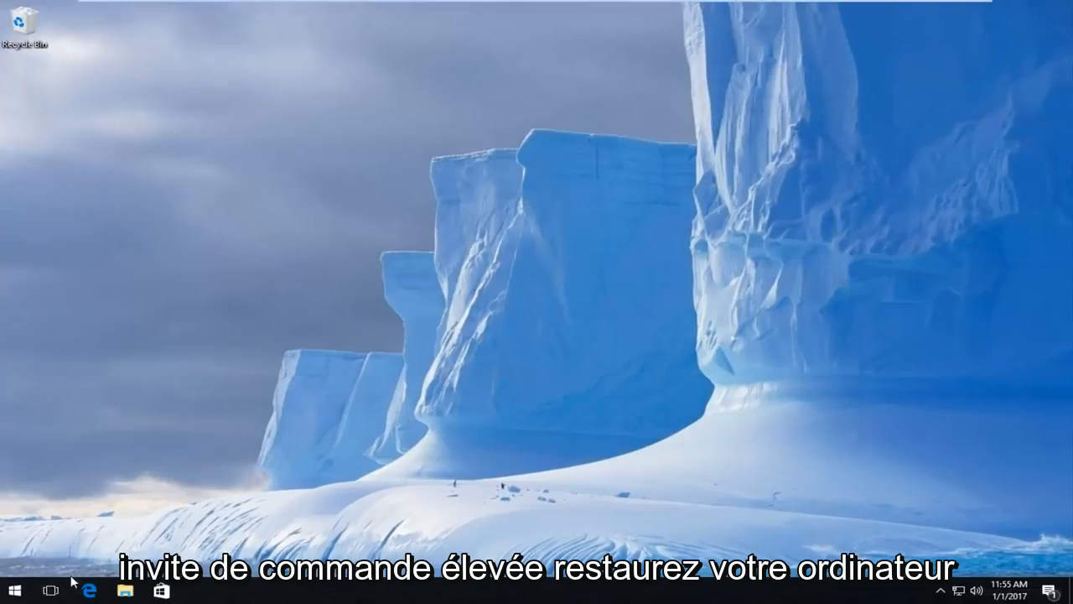
click(12, 589)
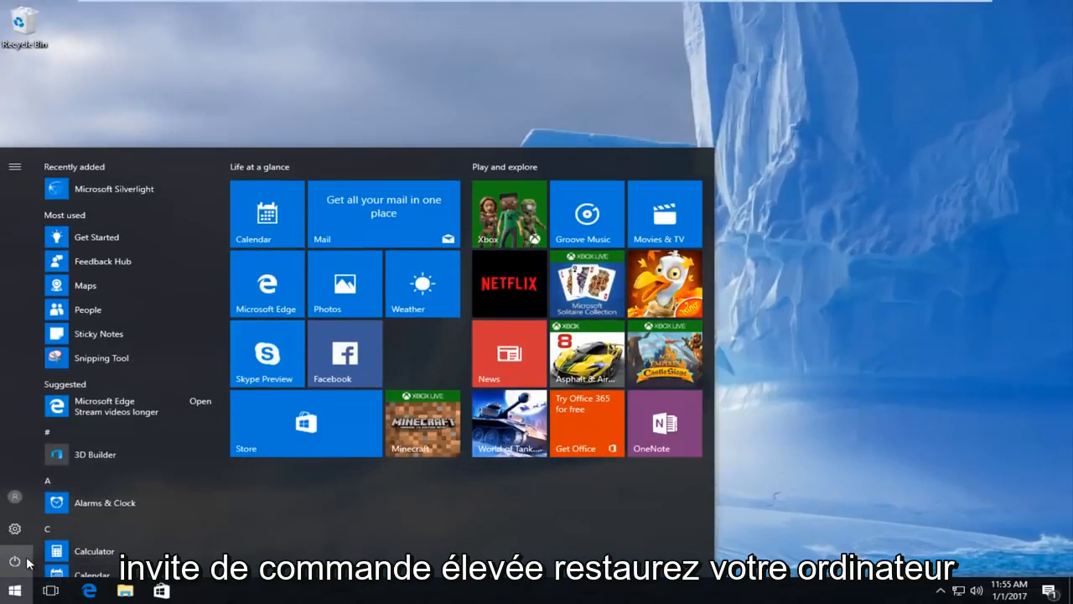